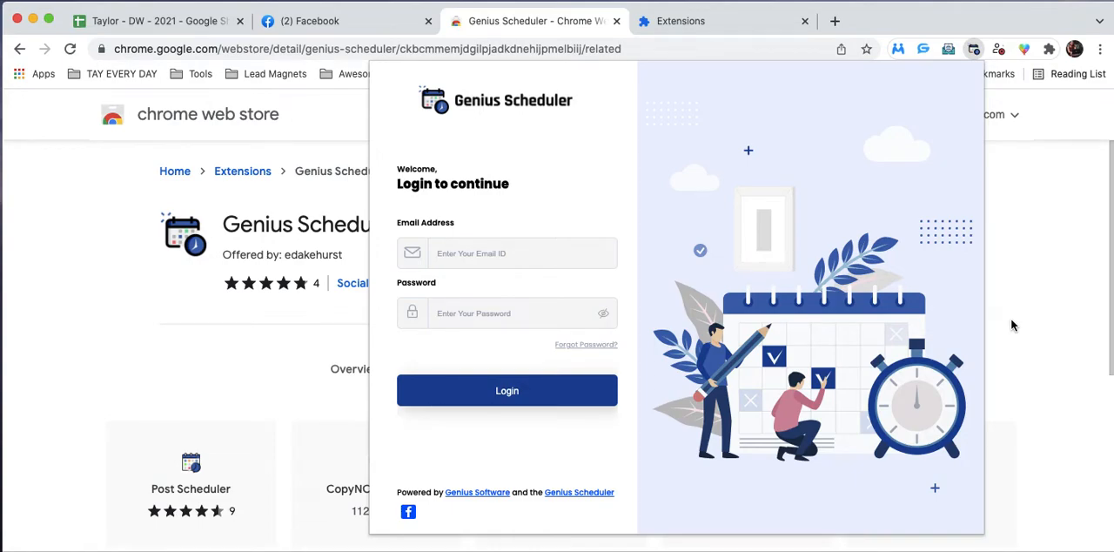
mouse_move(972, 42)
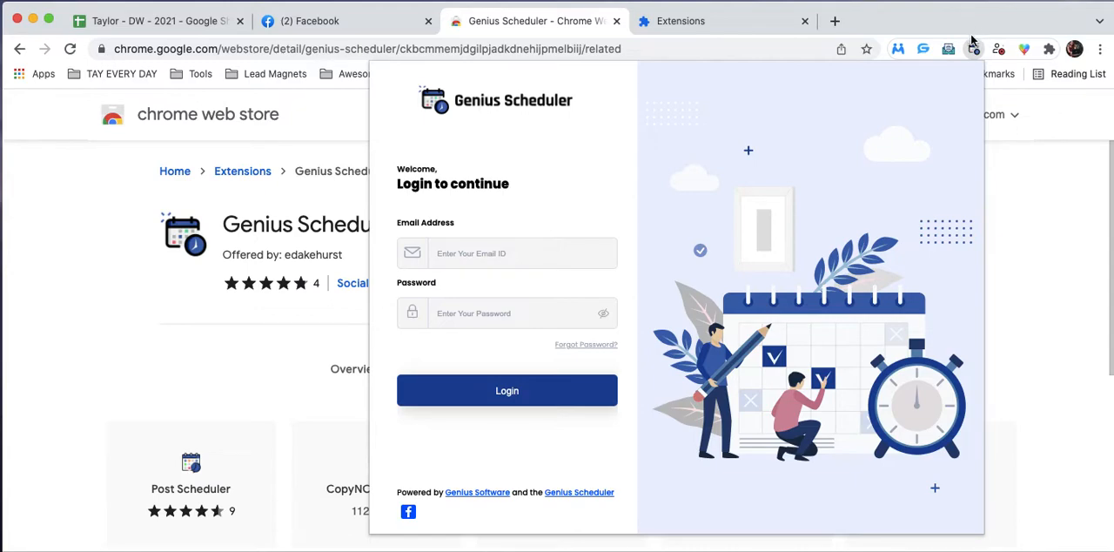
mouse_move(571, 299)
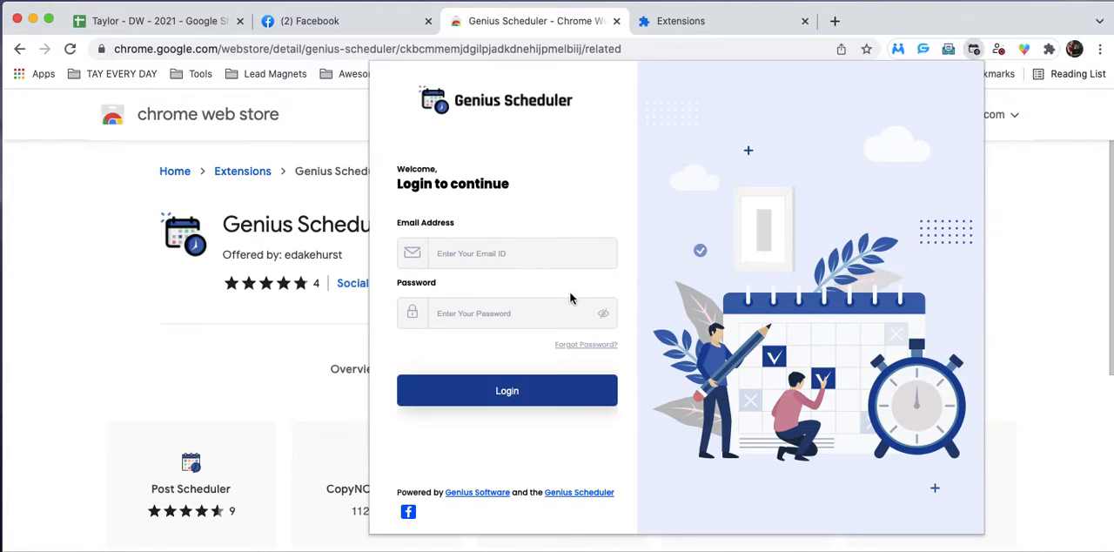
mouse_move(571, 300)
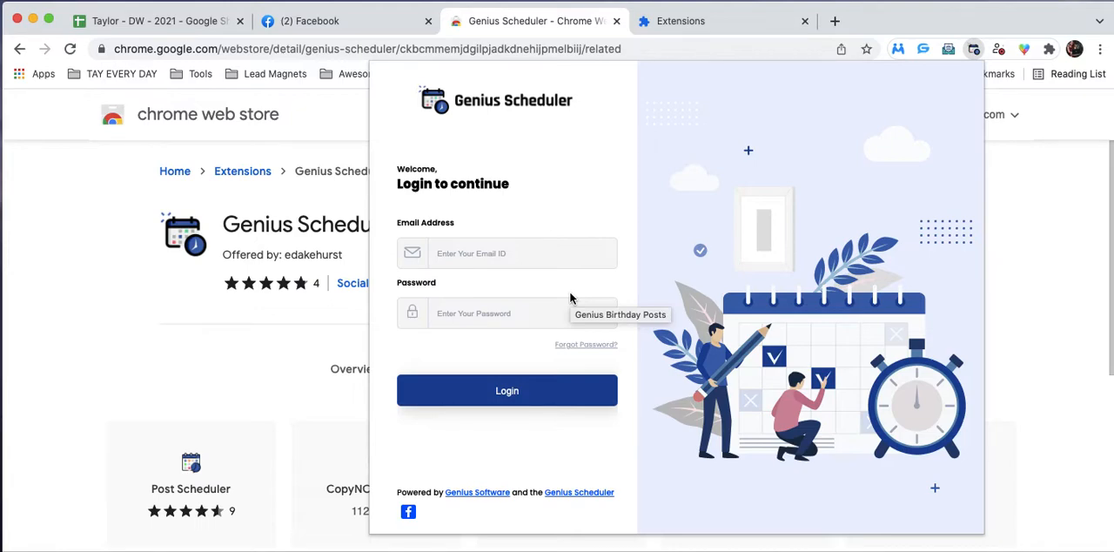
left_click(508, 254)
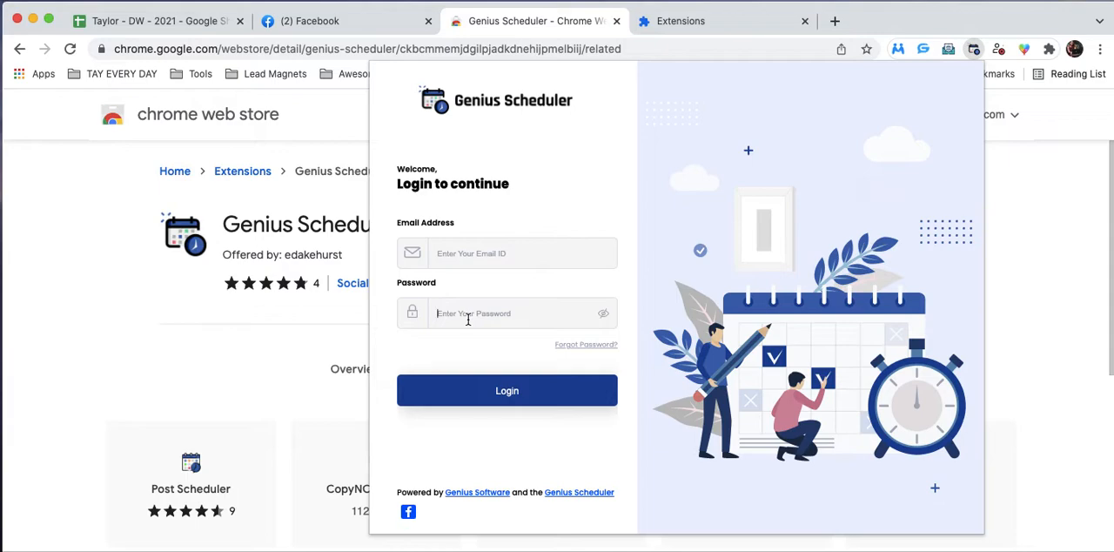
type("test")
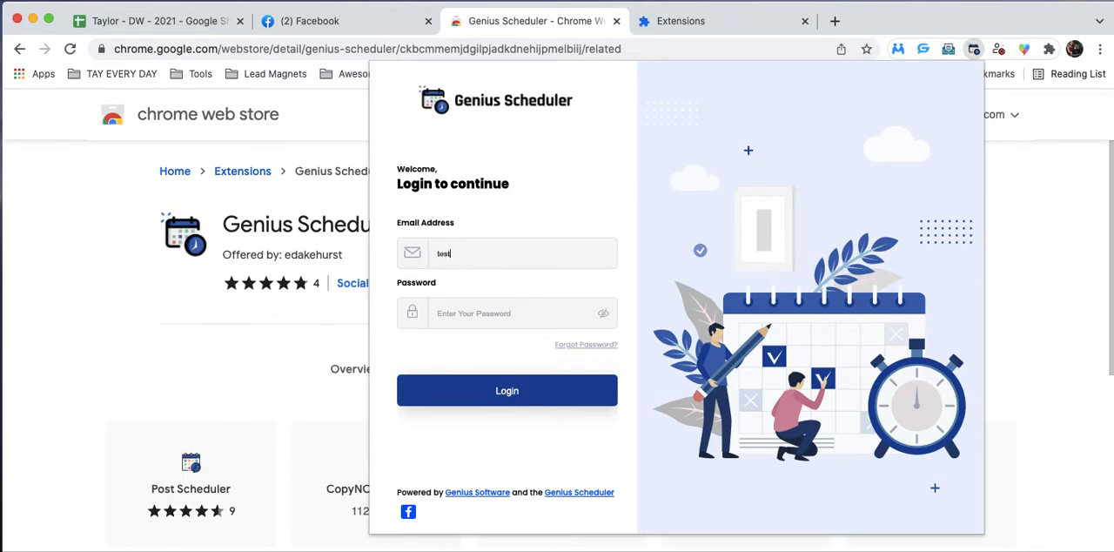
type("@test.com")
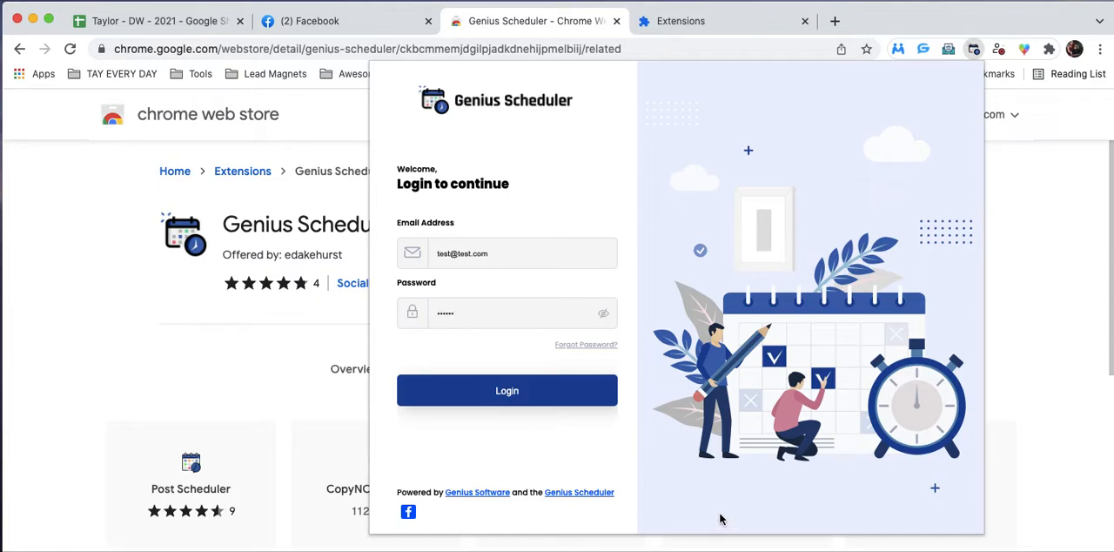
mouse_move(606, 322)
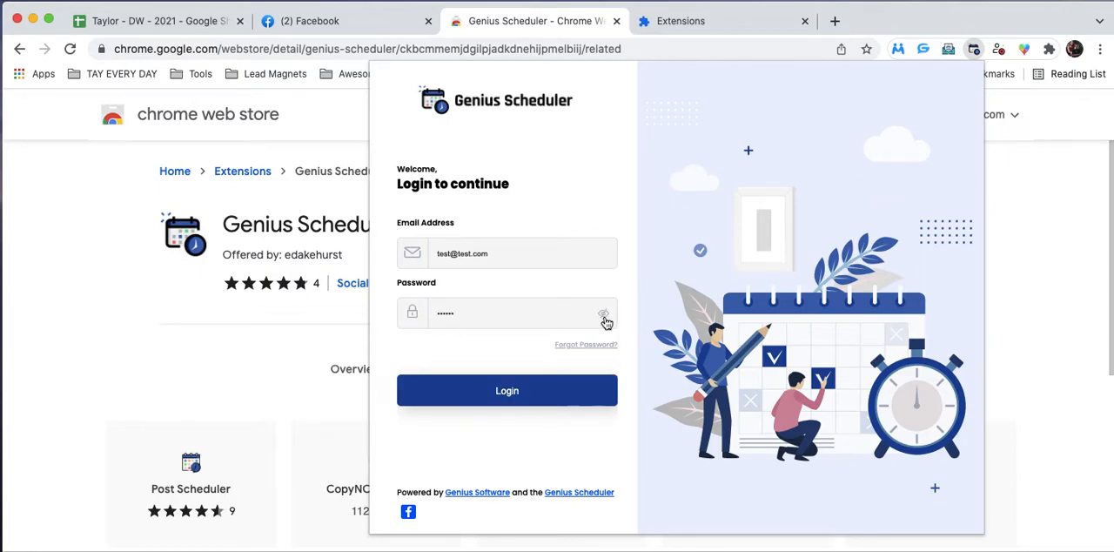
mouse_move(506, 390)
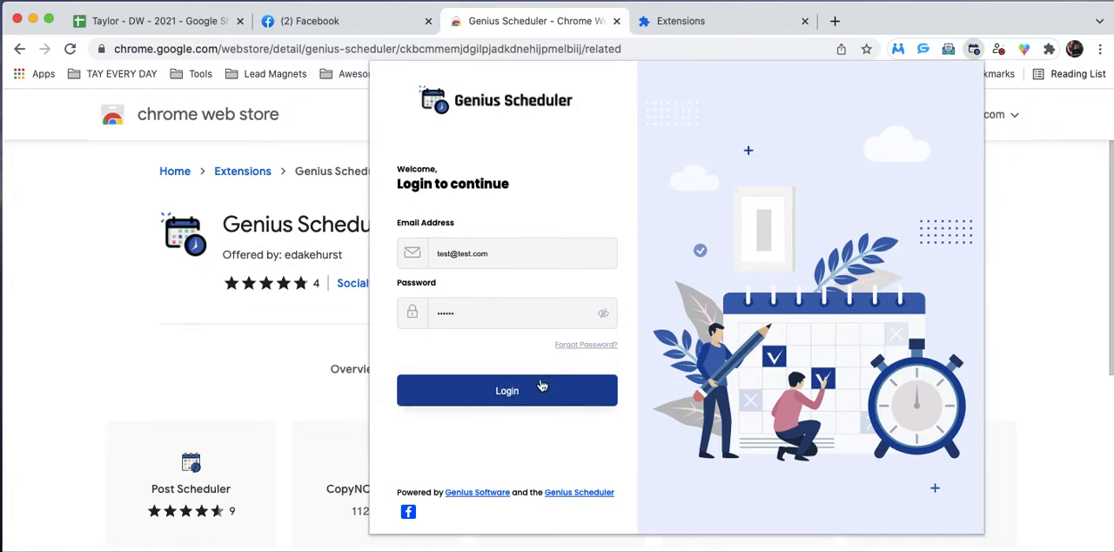
mouse_move(626, 352)
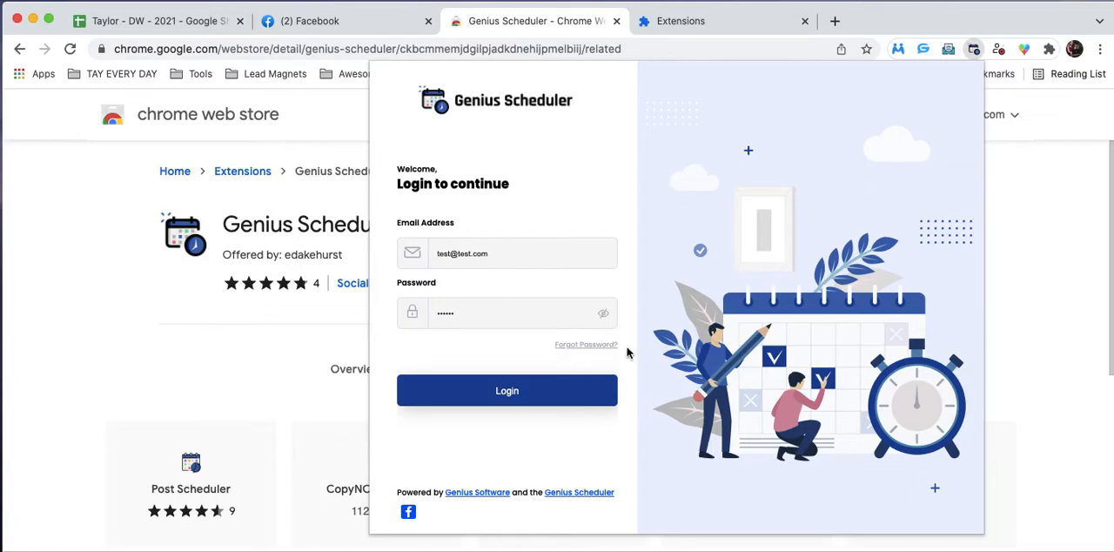
mouse_move(570, 340)
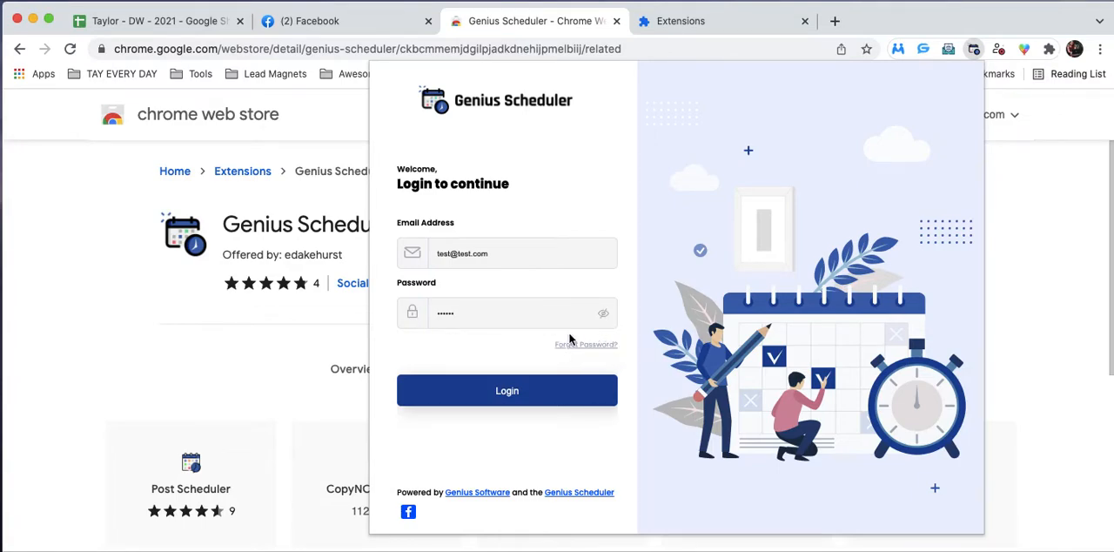
mouse_move(574, 356)
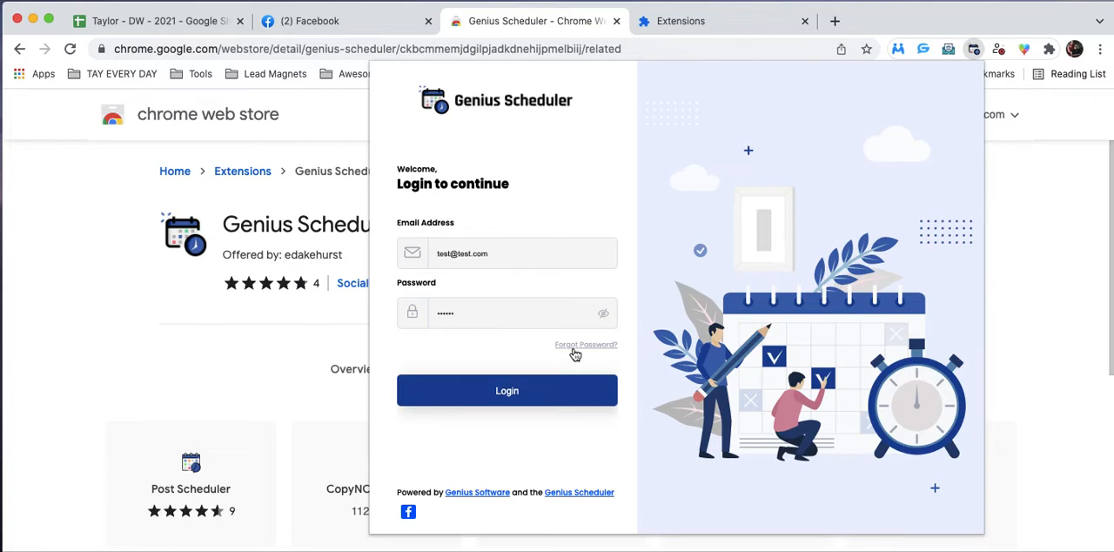
mouse_move(582, 353)
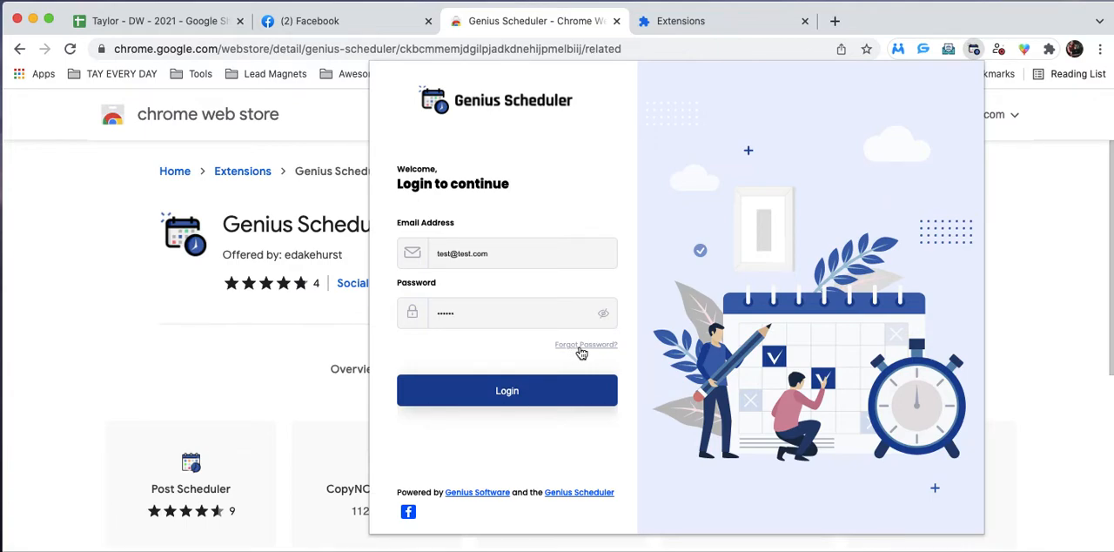
mouse_move(575, 352)
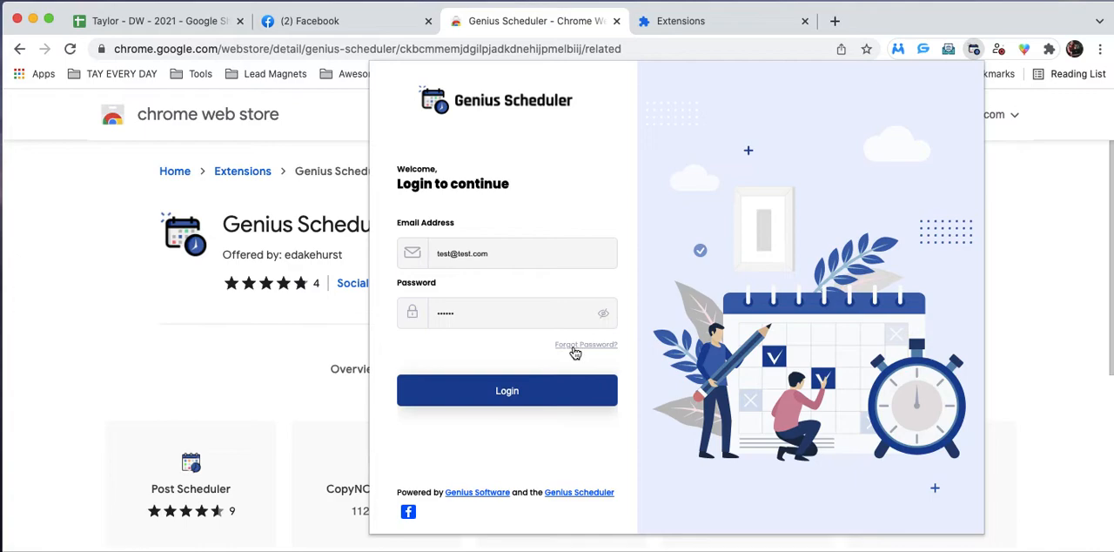
Step: View the Forgot Password reset form, then return to the now-empty login form
left_click(585, 344)
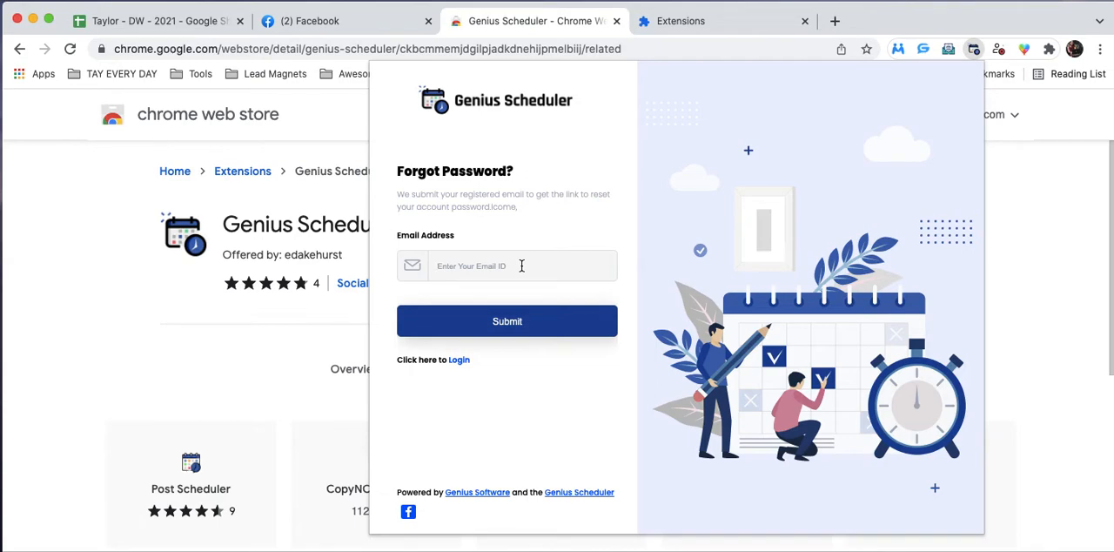
mouse_move(508, 322)
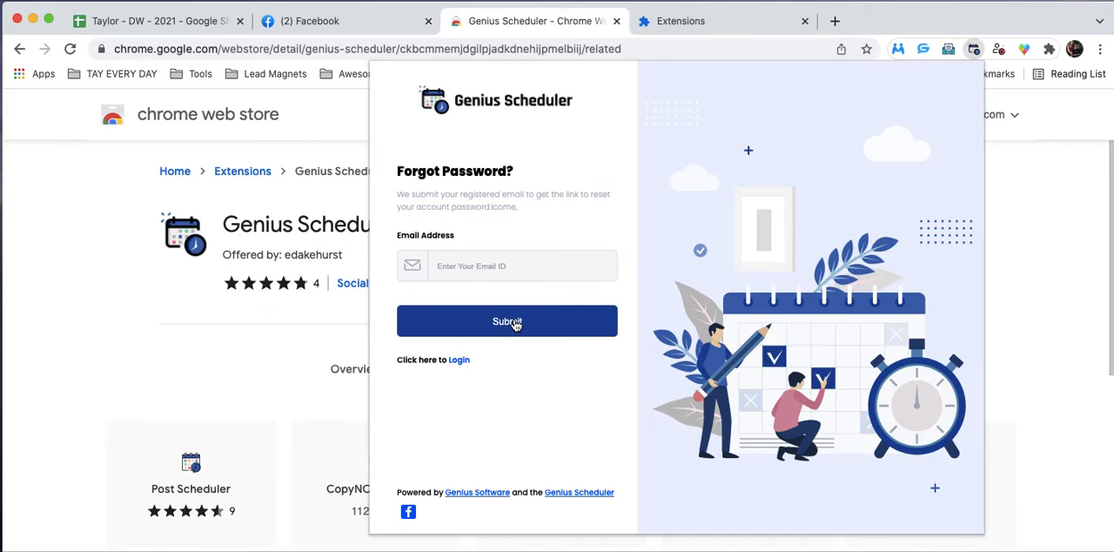
mouse_move(484, 383)
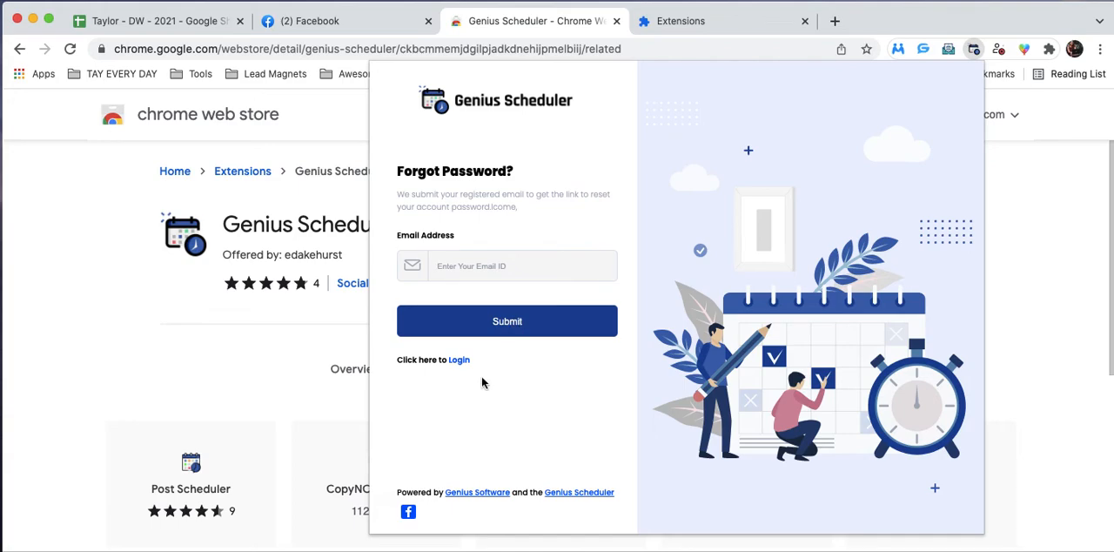
mouse_move(459, 358)
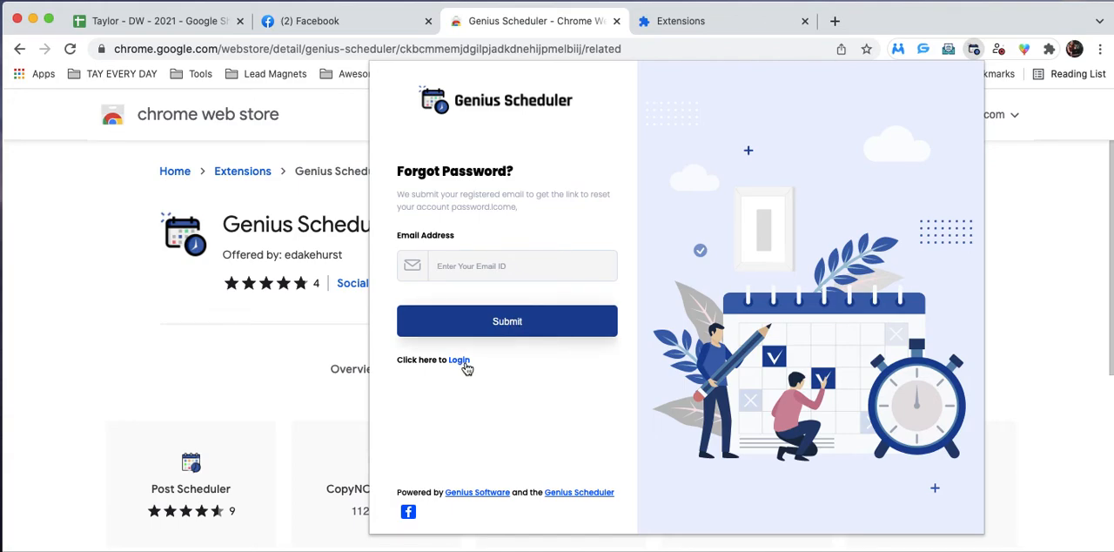
left_click(460, 358)
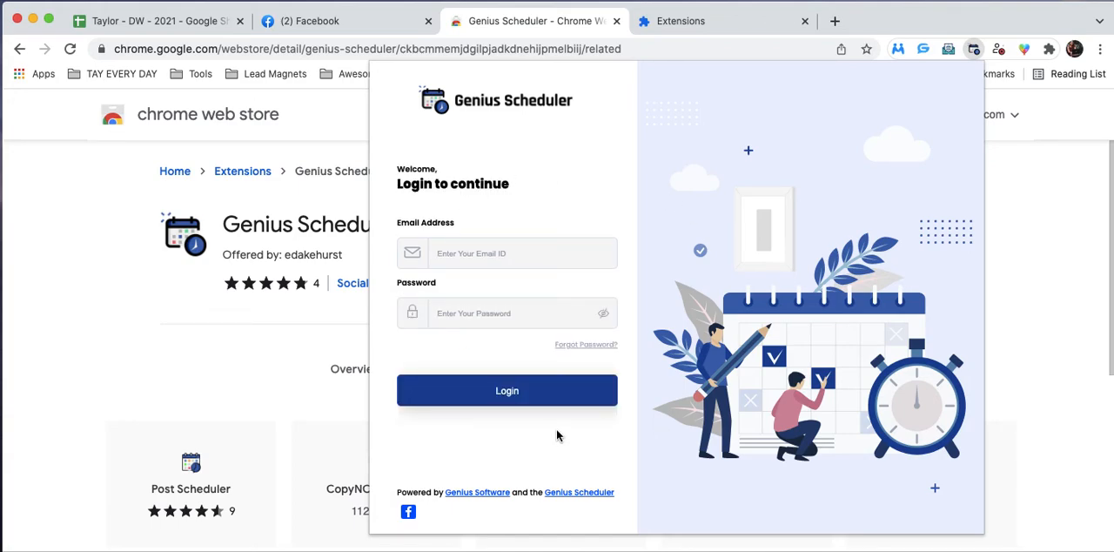